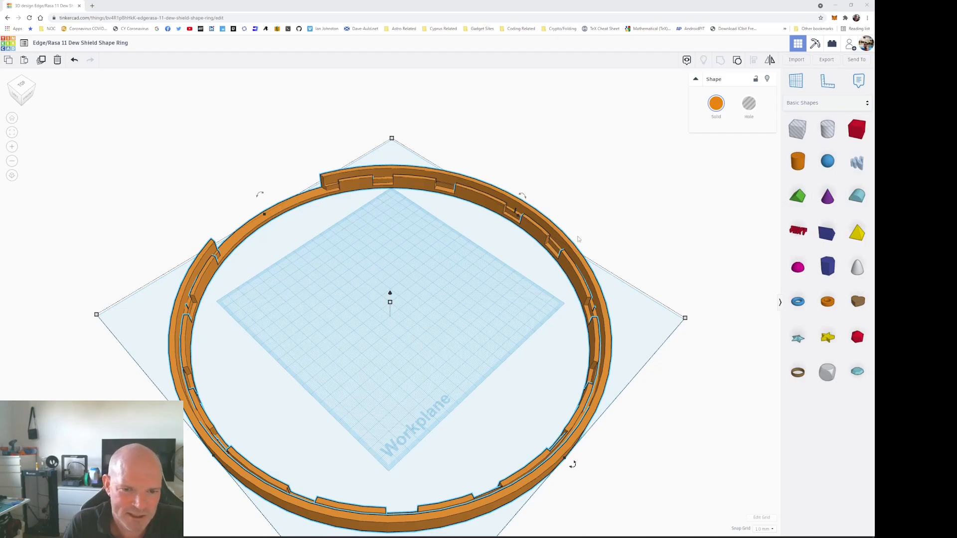
{"action": "mouse_move", "coordinate": [585, 334]}
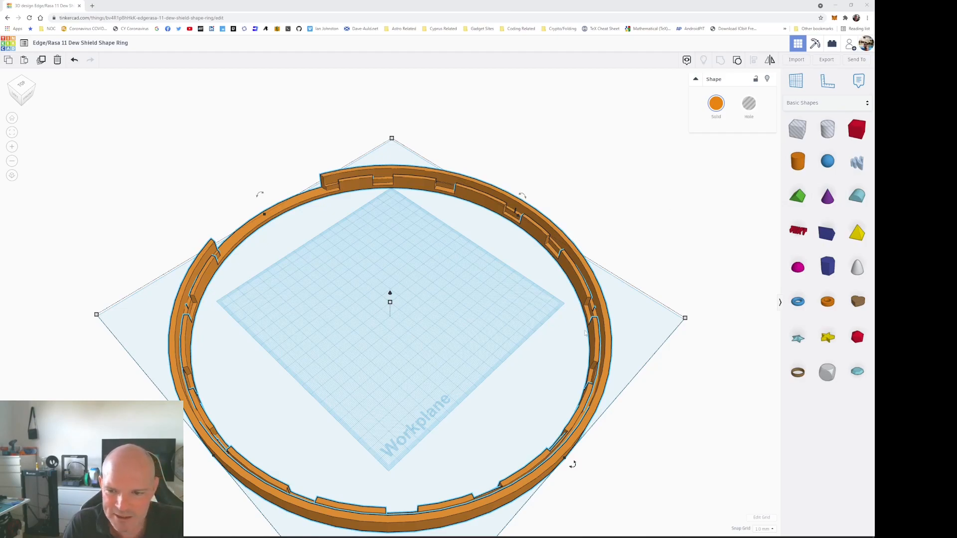
{"action": "mouse_move", "coordinate": [289, 202]}
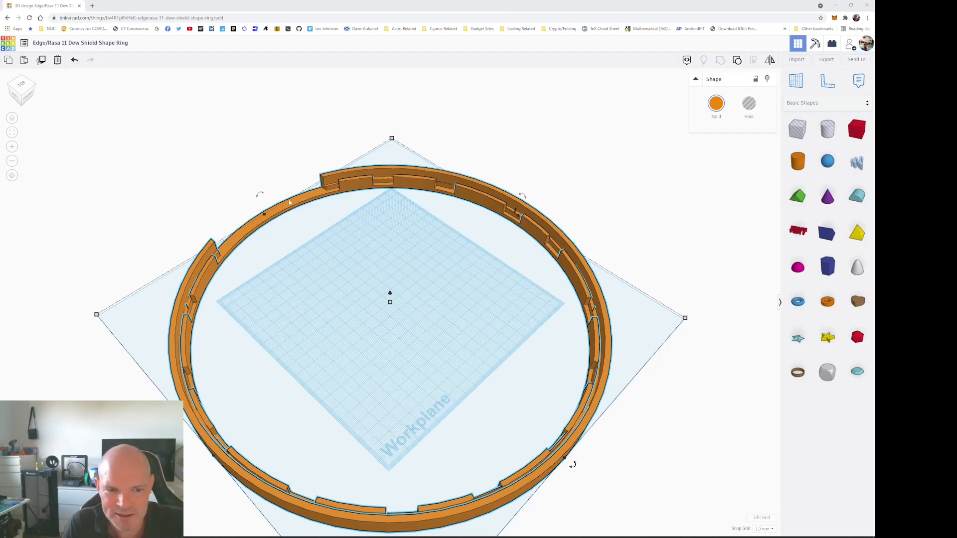
{"action": "mouse_move", "coordinate": [339, 444]}
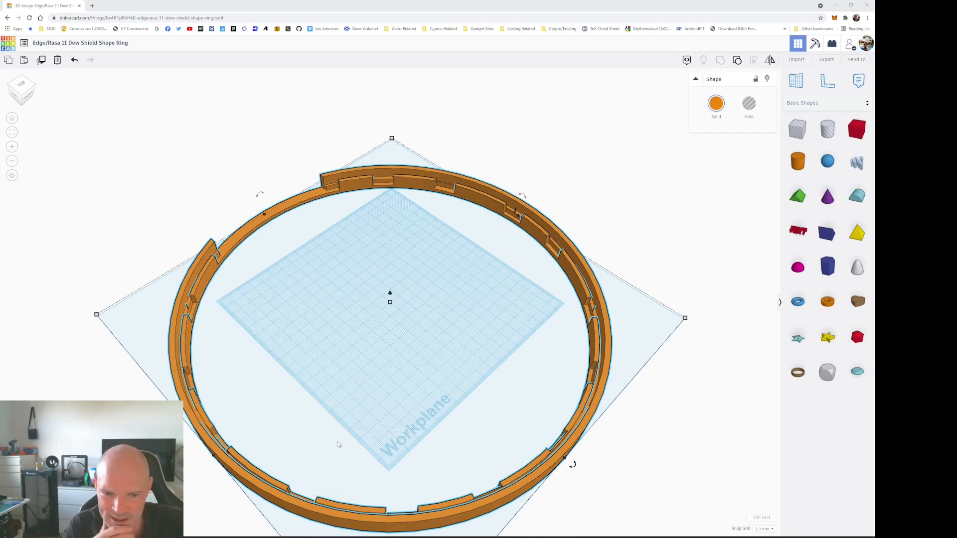
{"action": "mouse_move", "coordinate": [328, 239]}
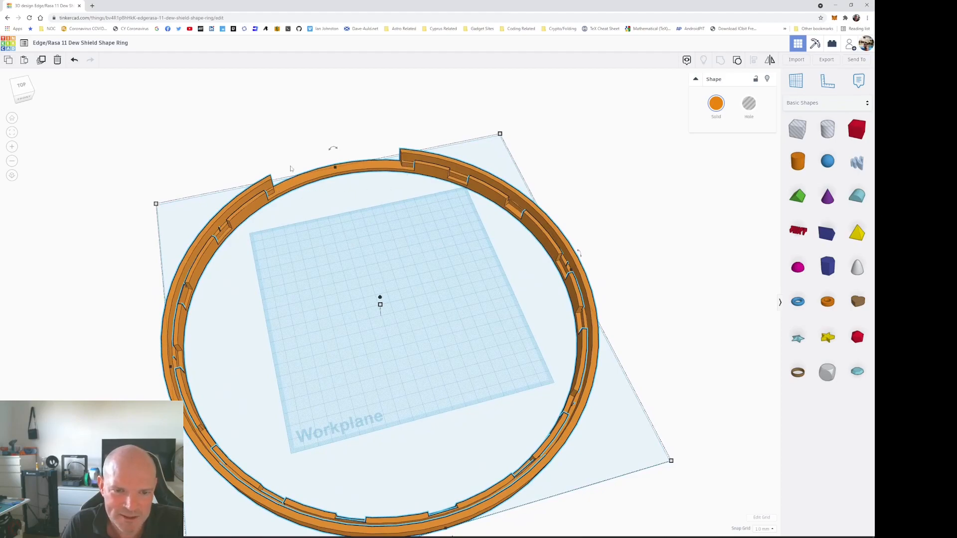
{"action": "mouse_move", "coordinate": [373, 188]}
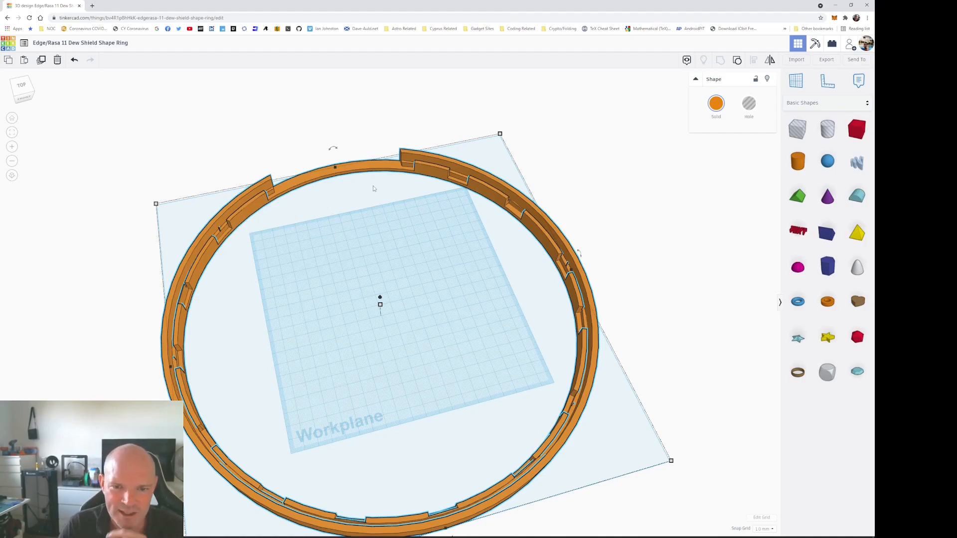
{"action": "scroll", "scroll_direction": "up", "scroll_amount": 3}
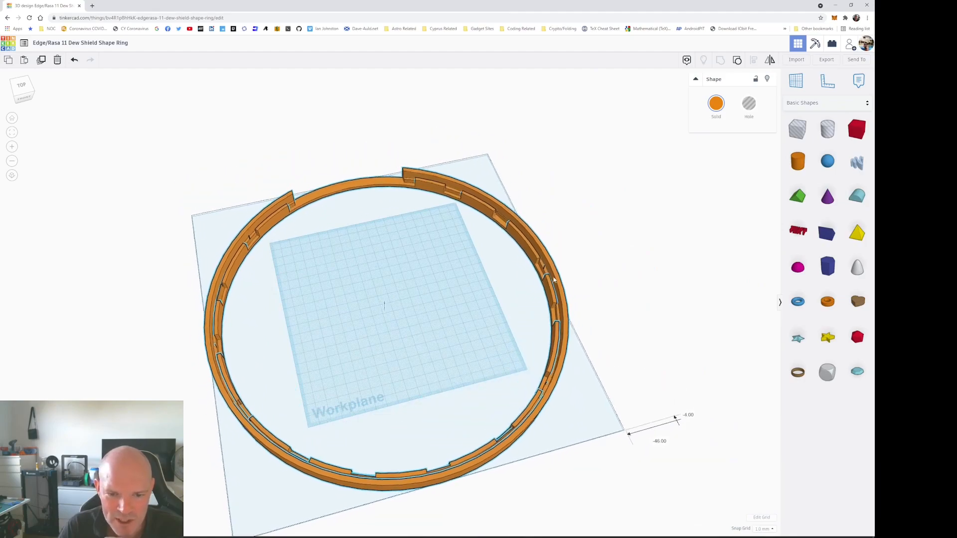
{"action": "left_click", "coordinate": [384, 305]}
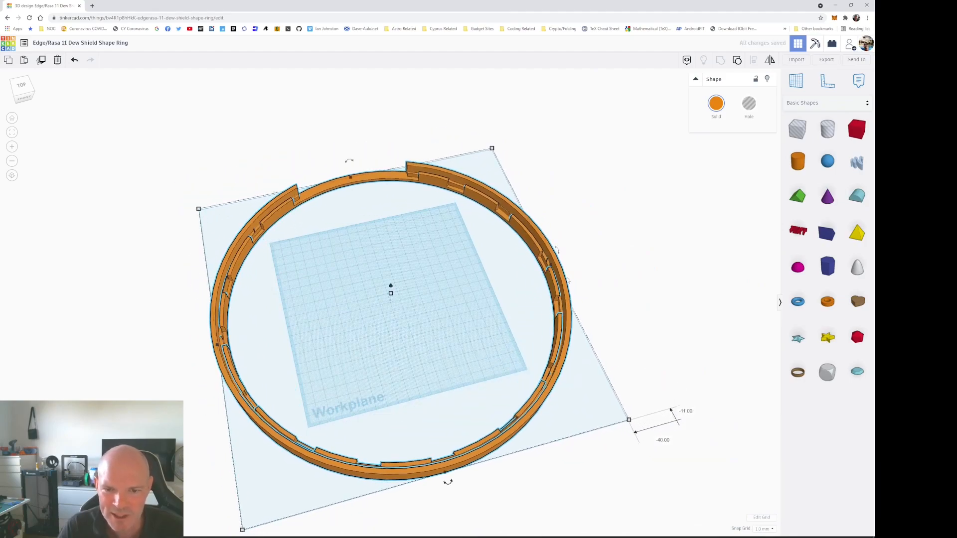